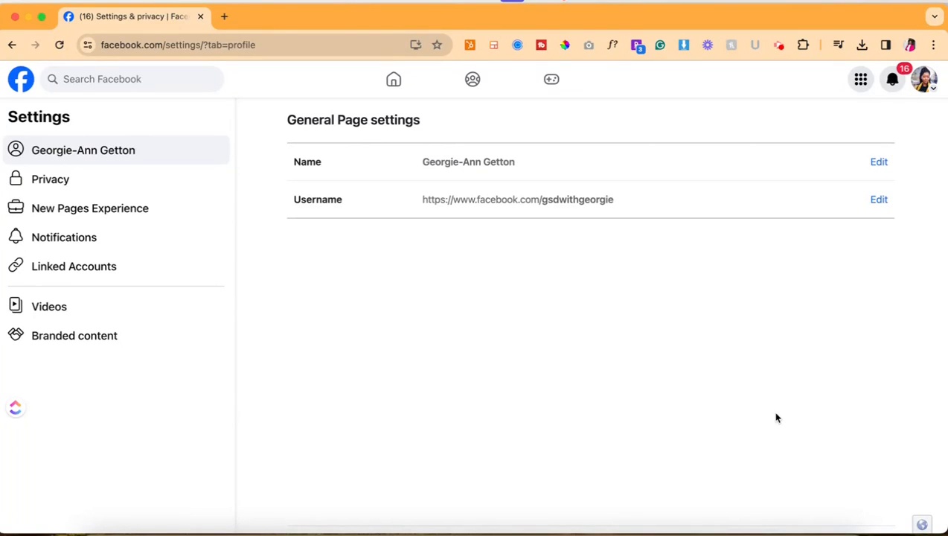
{"action": "mouse_move", "coordinate": [578, 307]}
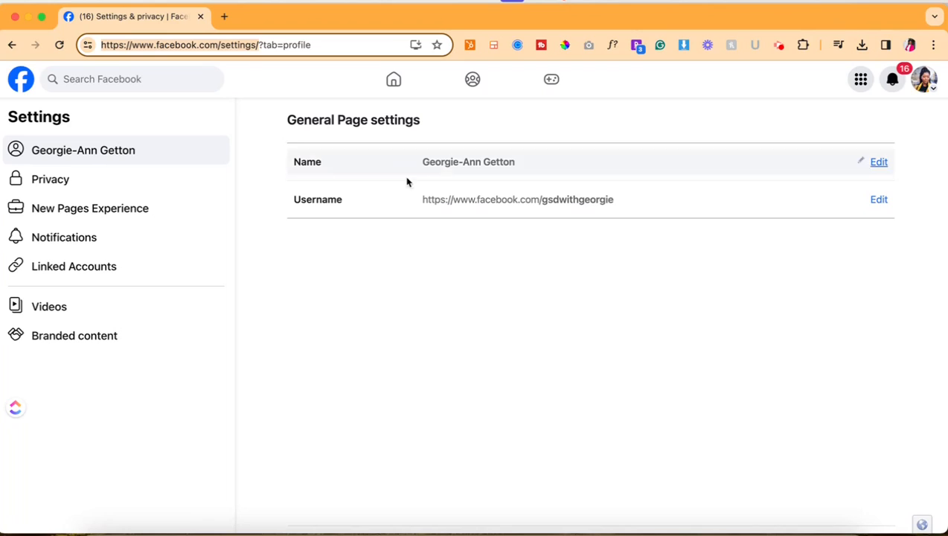
{"action": "mouse_move", "coordinate": [946, 72]}
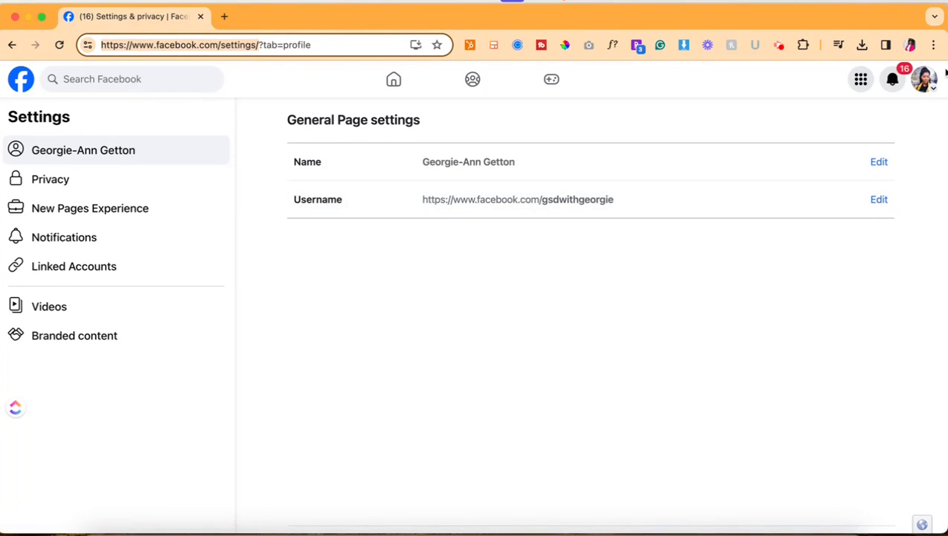
{"action": "mouse_move", "coordinate": [946, 88]}
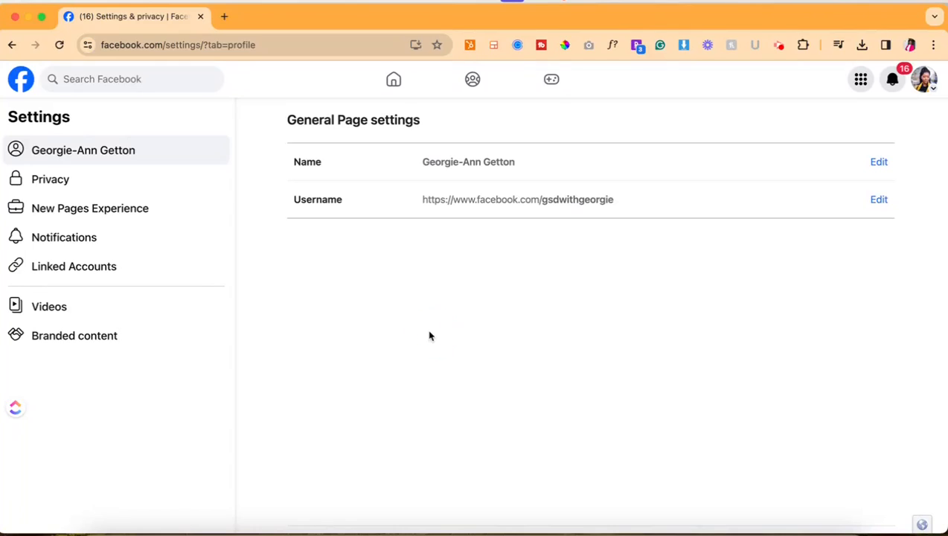
{"action": "mouse_move", "coordinate": [65, 237]}
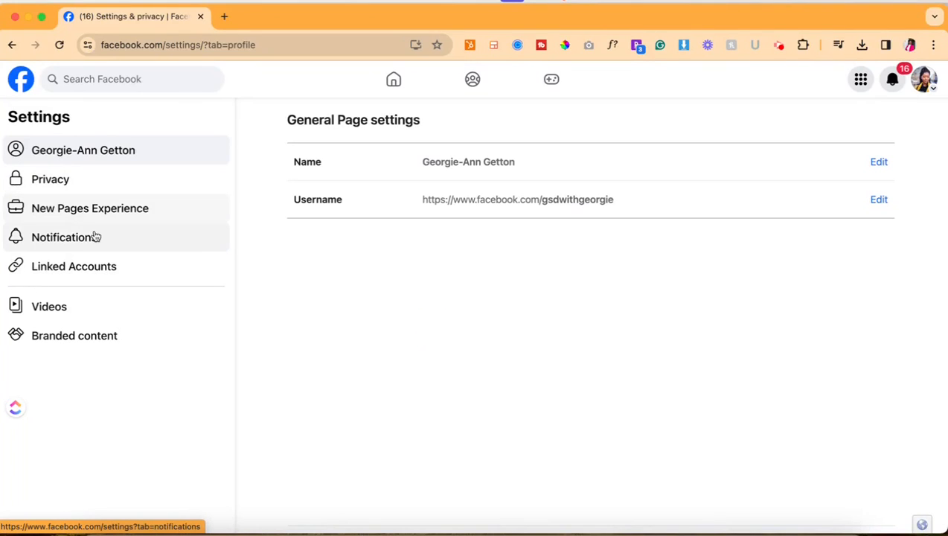
{"action": "mouse_move", "coordinate": [74, 265]}
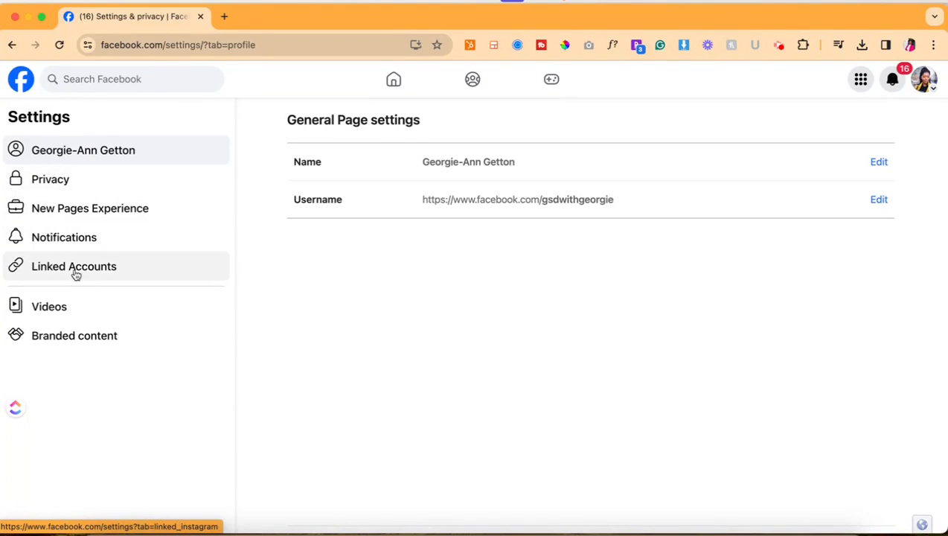
Step: Start connecting an Instagram account from the Page's Linked Accounts settings
{"action": "left_click", "coordinate": [74, 265]}
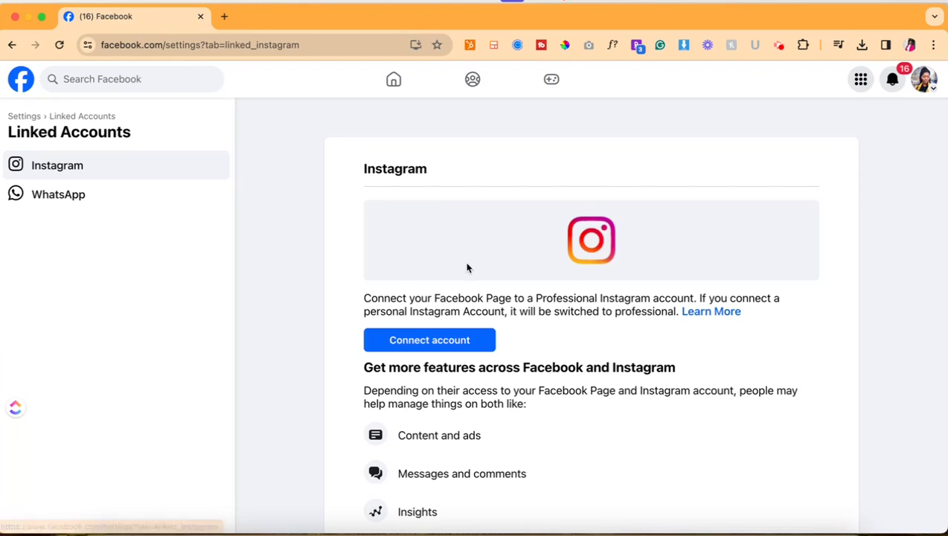
{"action": "scroll", "scroll_direction": "down", "scroll_amount": 3}
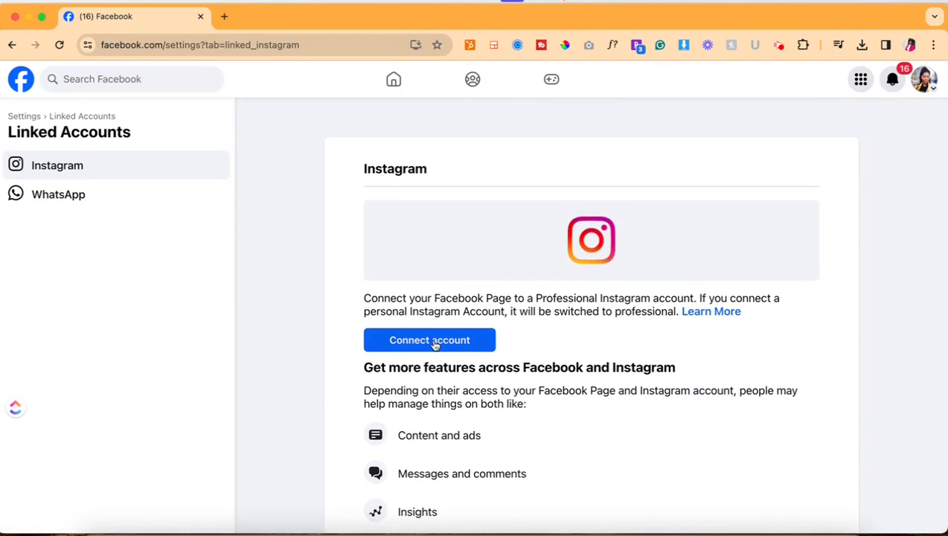
{"action": "left_click", "coordinate": [428, 340]}
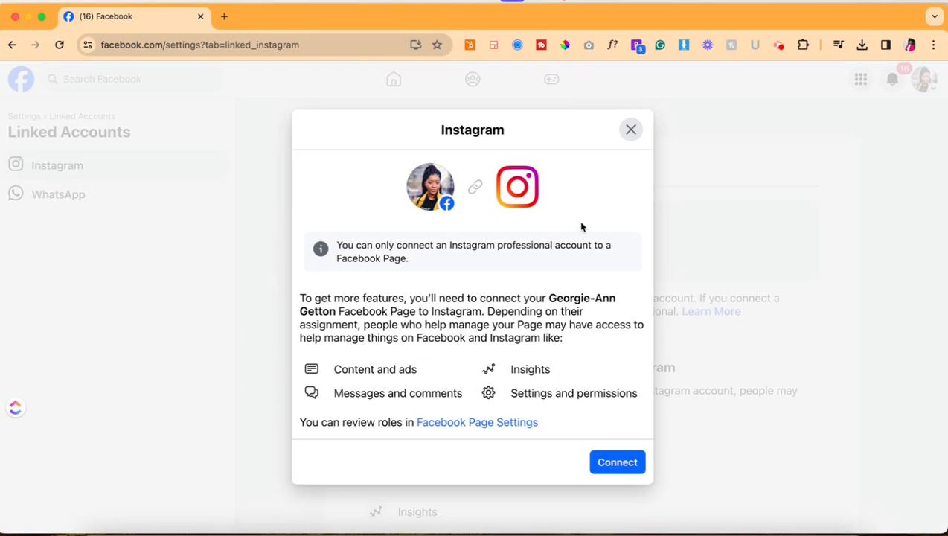
{"action": "mouse_move", "coordinate": [535, 320]}
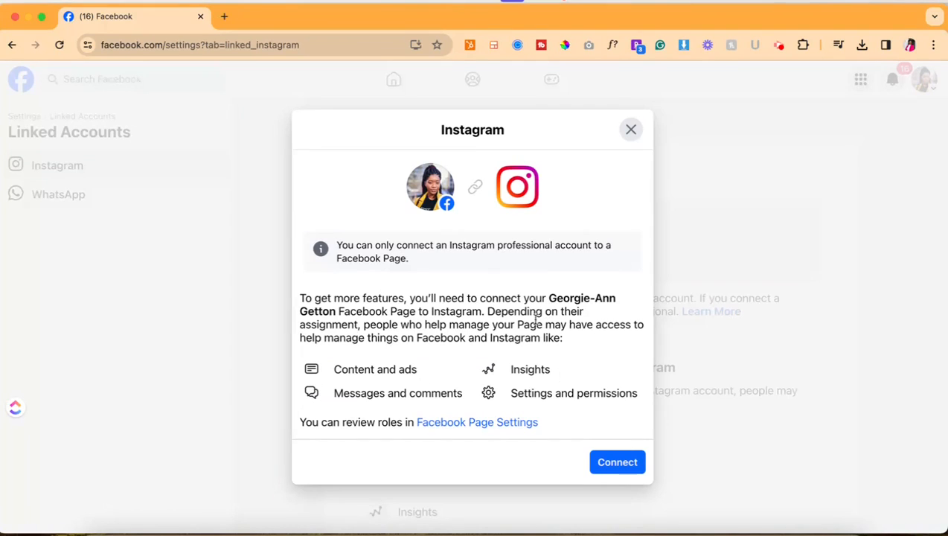
Step: Proceed with the Instagram connection and confirm allowing Instagram messages in the Page inbox
{"action": "left_click", "coordinate": [616, 462]}
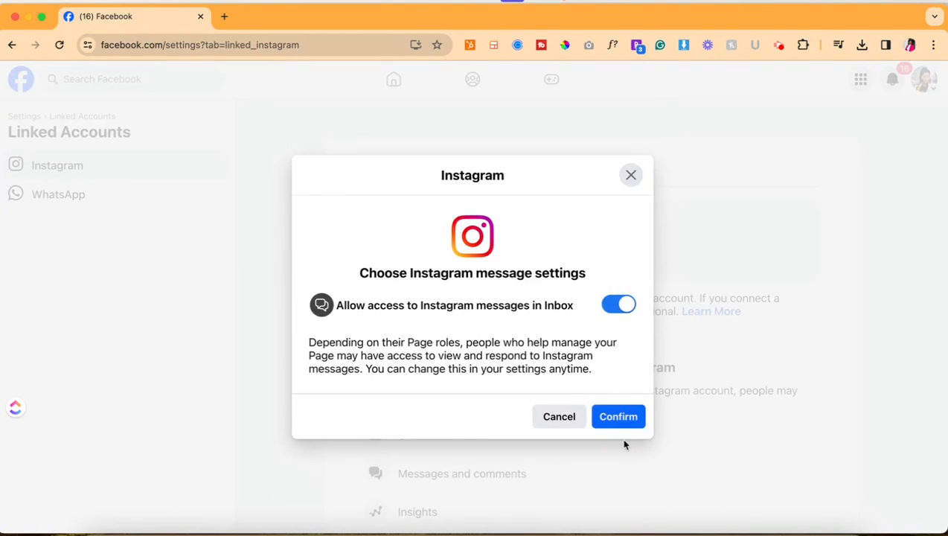
{"action": "left_click", "coordinate": [619, 416]}
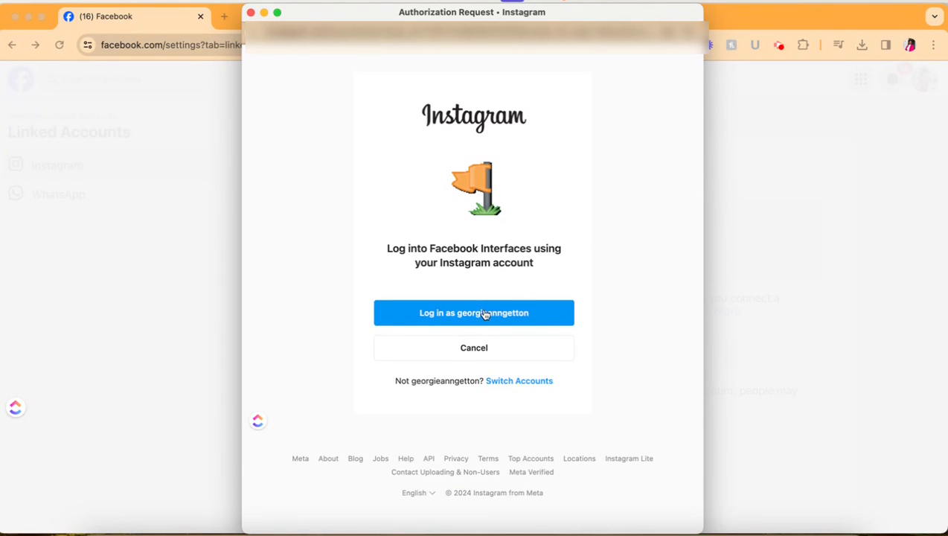
Step: Log in as the suggested Instagram account to authorize the Page's access
{"action": "left_click", "coordinate": [474, 313]}
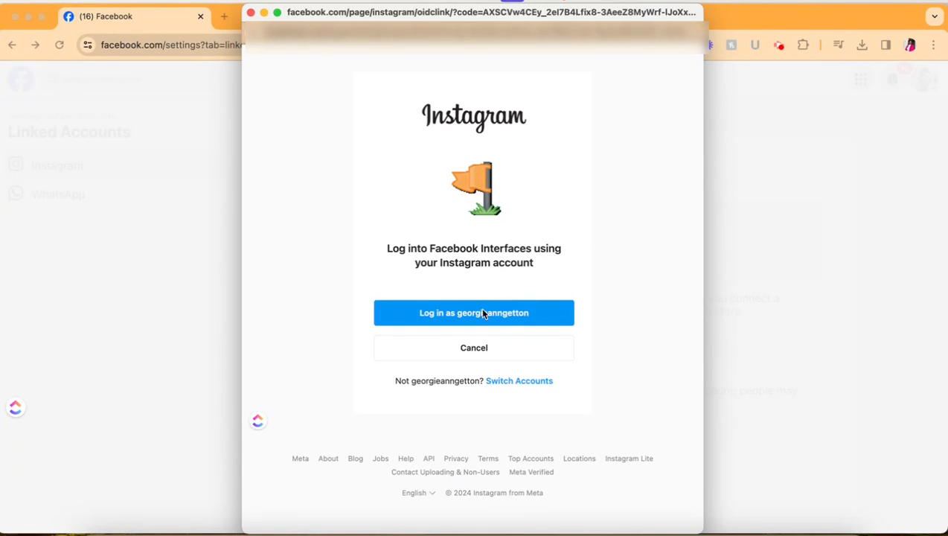
{"action": "left_click", "coordinate": [473, 313]}
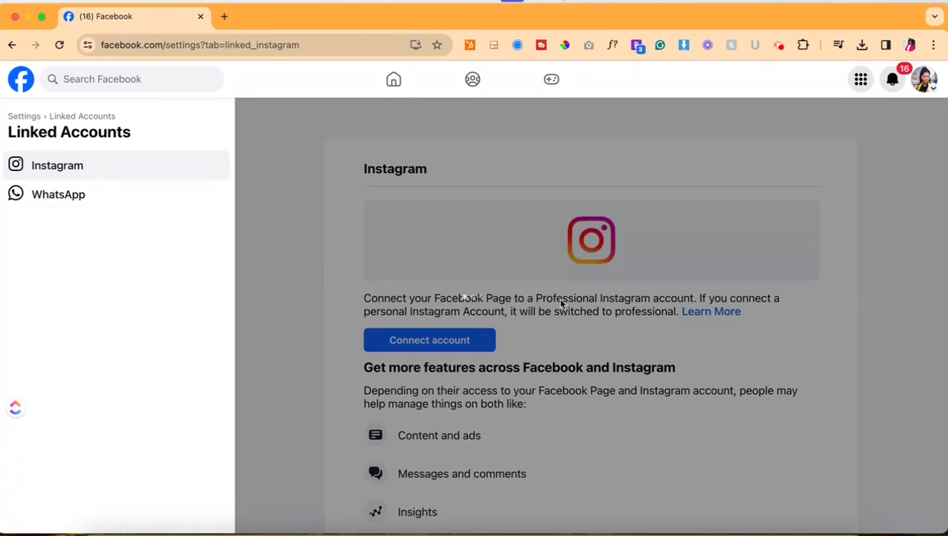
{"action": "mouse_move", "coordinate": [551, 326]}
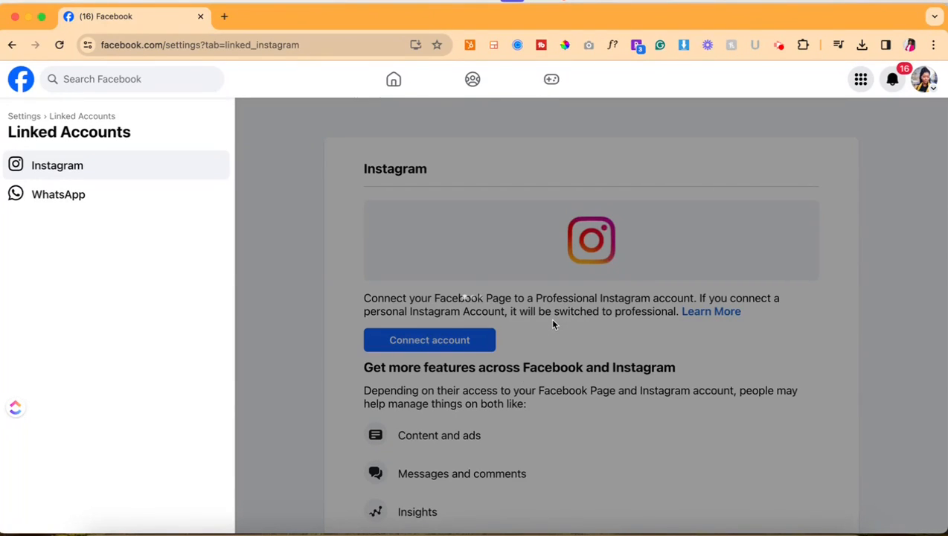
Step: Let the Linked Accounts page complete until the 'Instagram connected' notice appears
{"action": "left_click", "coordinate": [429, 340]}
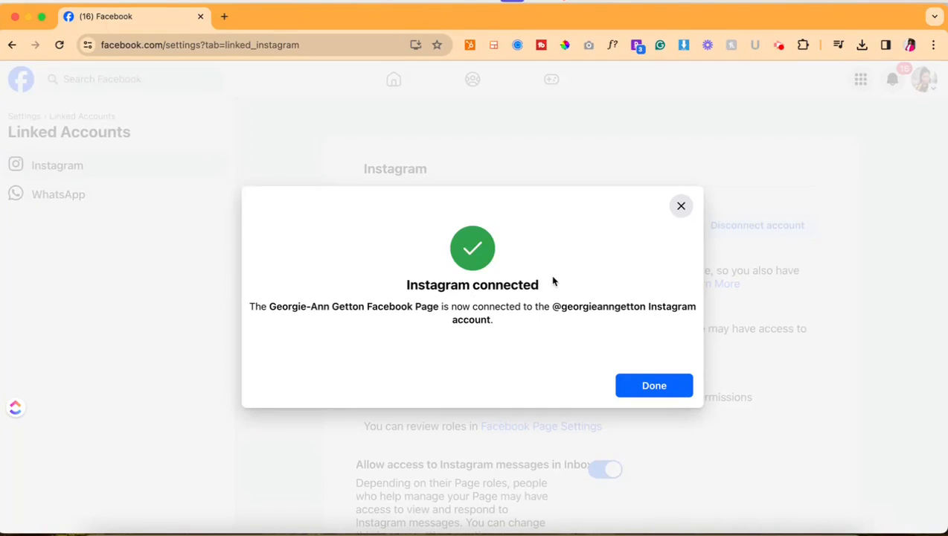
{"action": "mouse_move", "coordinate": [652, 323]}
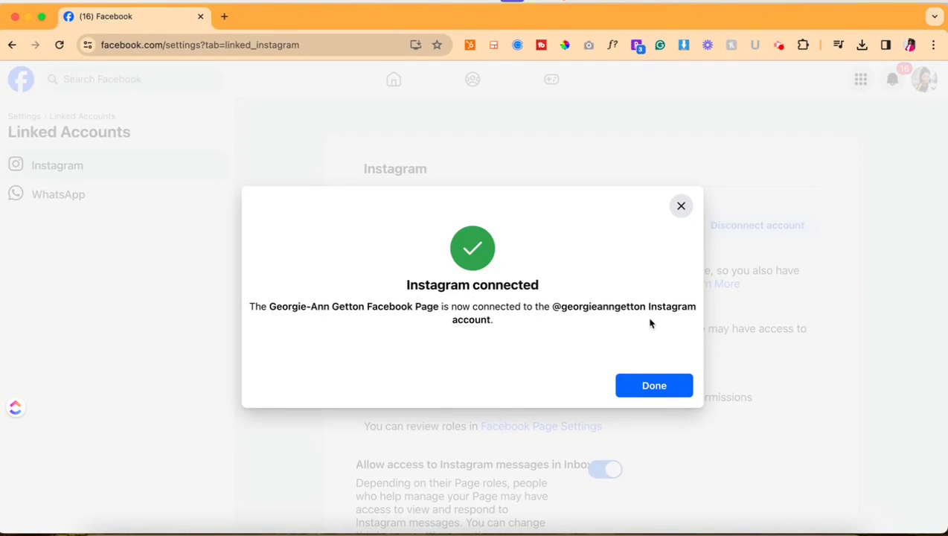
Step: Dismiss the success notice and review the connected Instagram account's details with inbox access enabled
{"action": "left_click", "coordinate": [654, 384]}
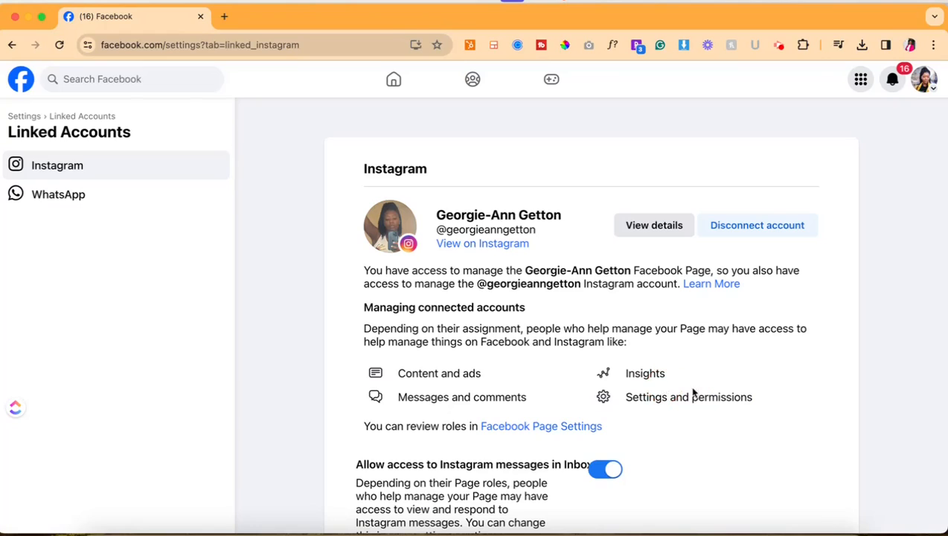
{"action": "scroll", "scroll_direction": "down", "scroll_amount": 3}
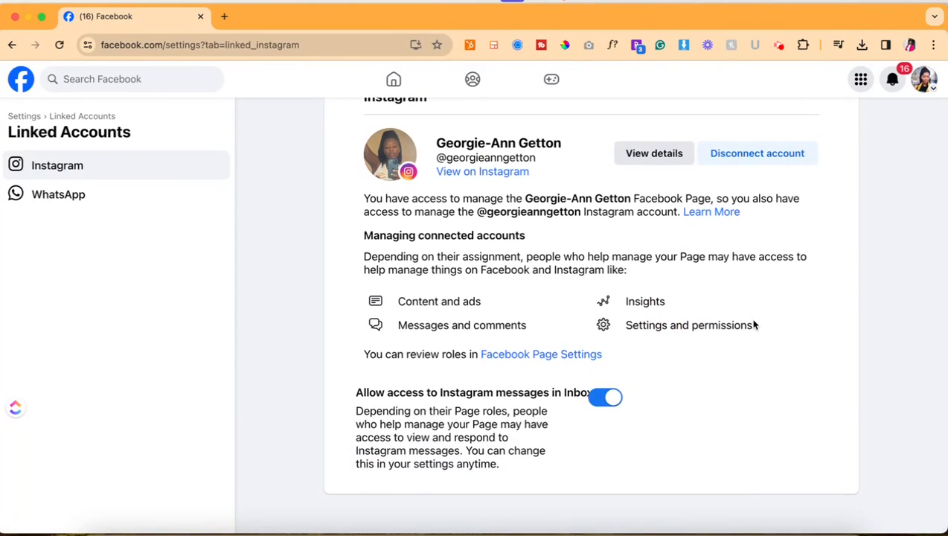
{"action": "mouse_move", "coordinate": [250, 23]}
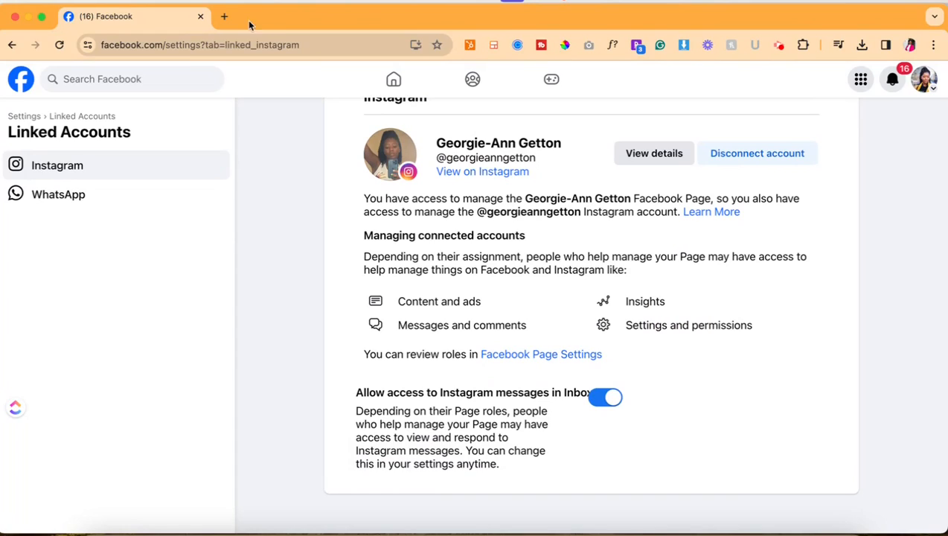
{"action": "mouse_move", "coordinate": [318, 63]}
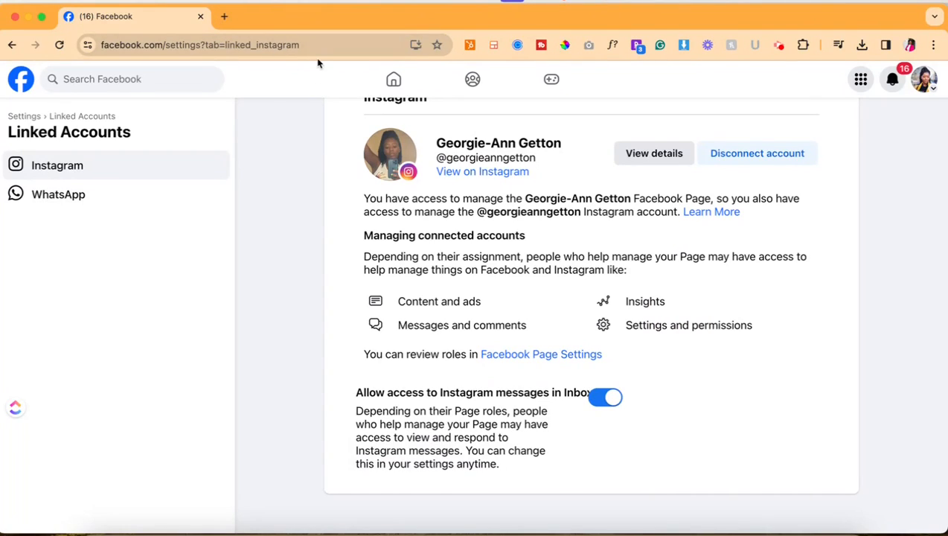